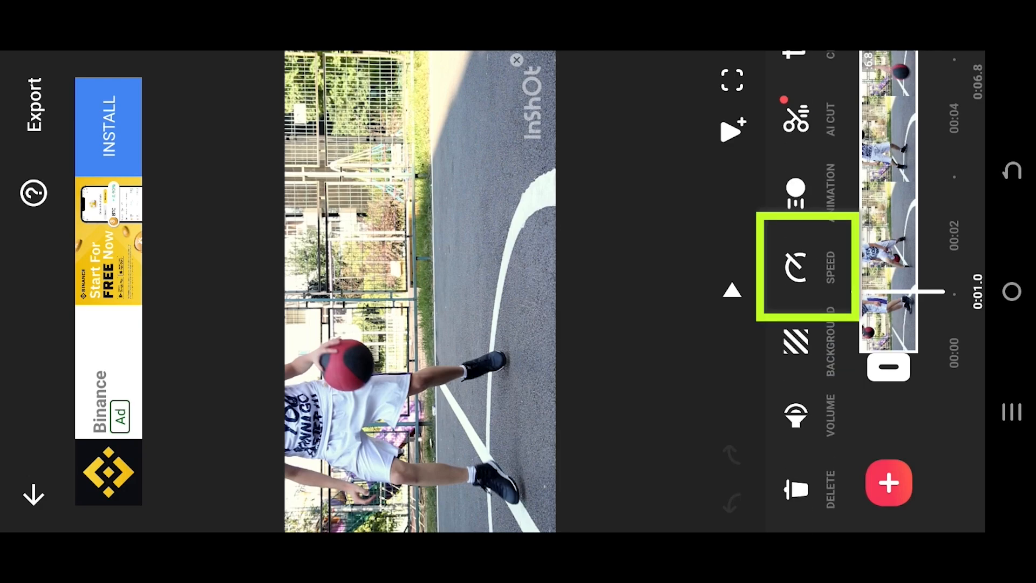
- Bring up the basketball clip's speed editor with the curve view showing its default flat line
left_click(795, 266)
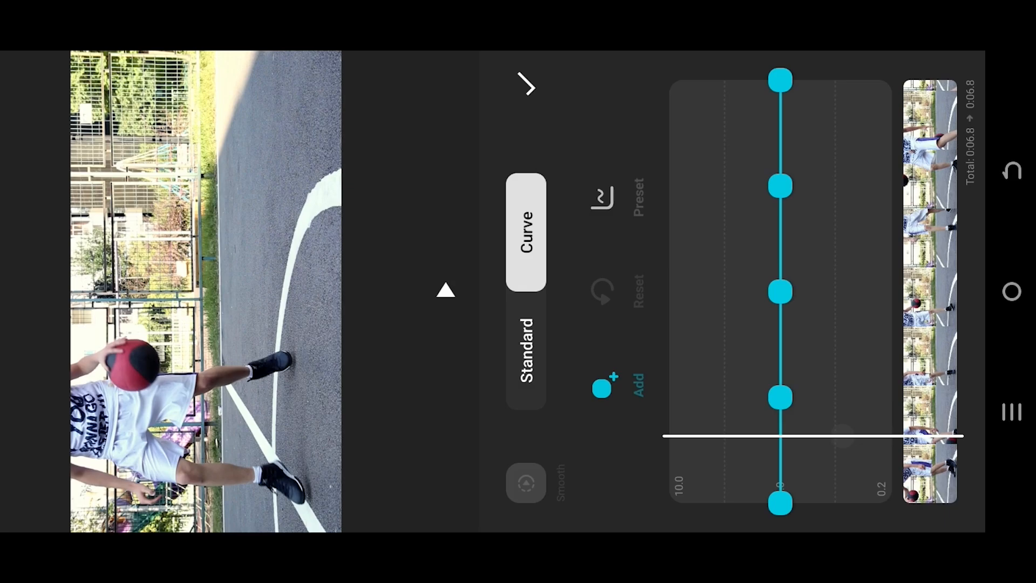
- Add three control points to the middle of the speed curve for the slow-motion dip
left_click(779, 436)
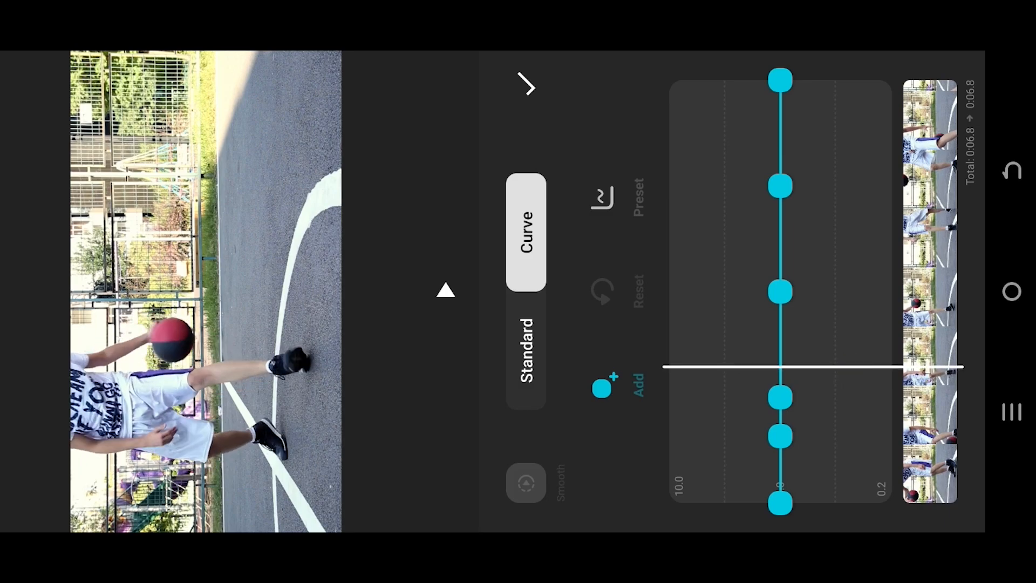
left_click(780, 396)
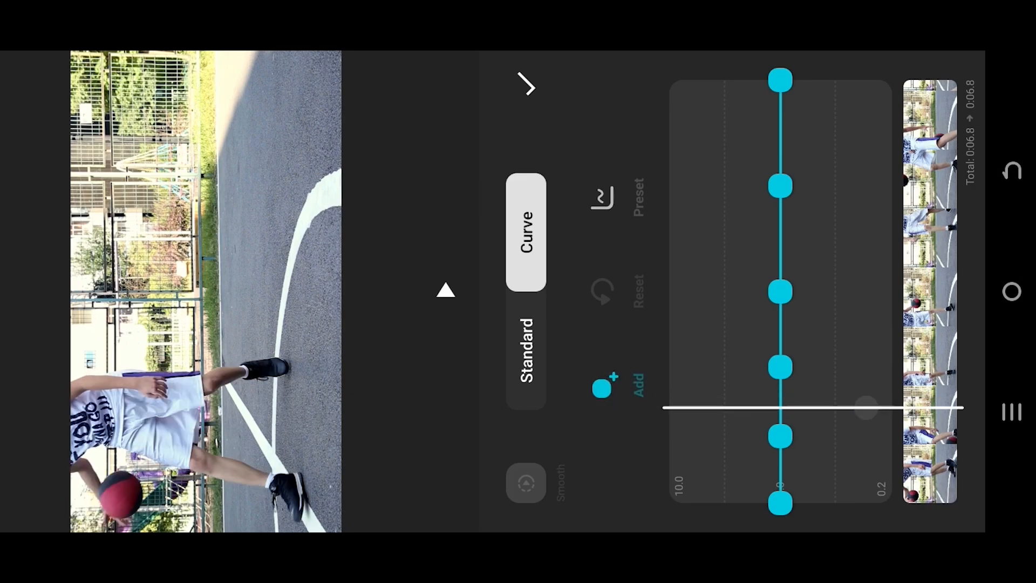
left_click(780, 408)
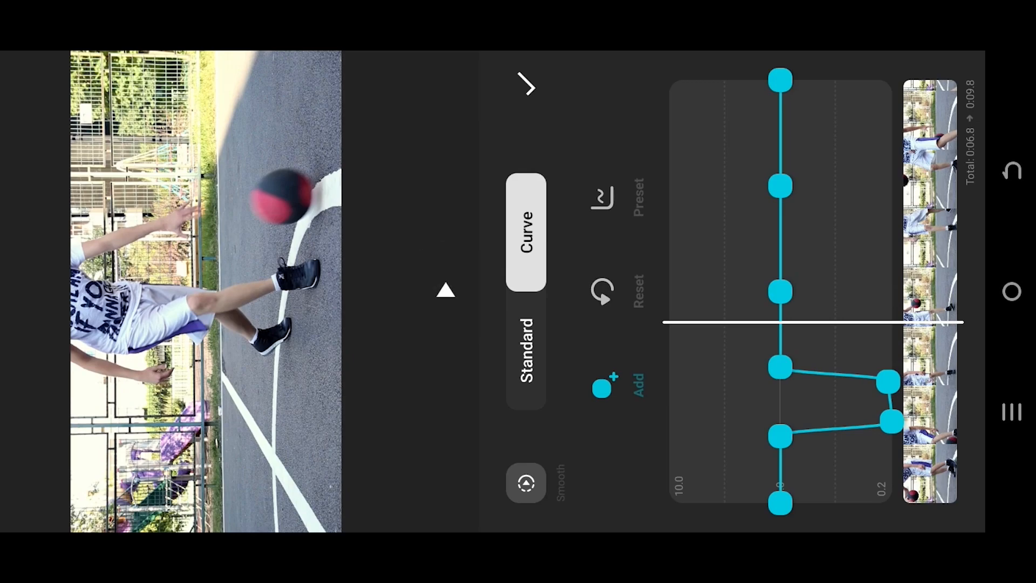
- Smooth the curve transitions, apply the speed ramp, and preview the 9.8-second clip
left_click(525, 483)
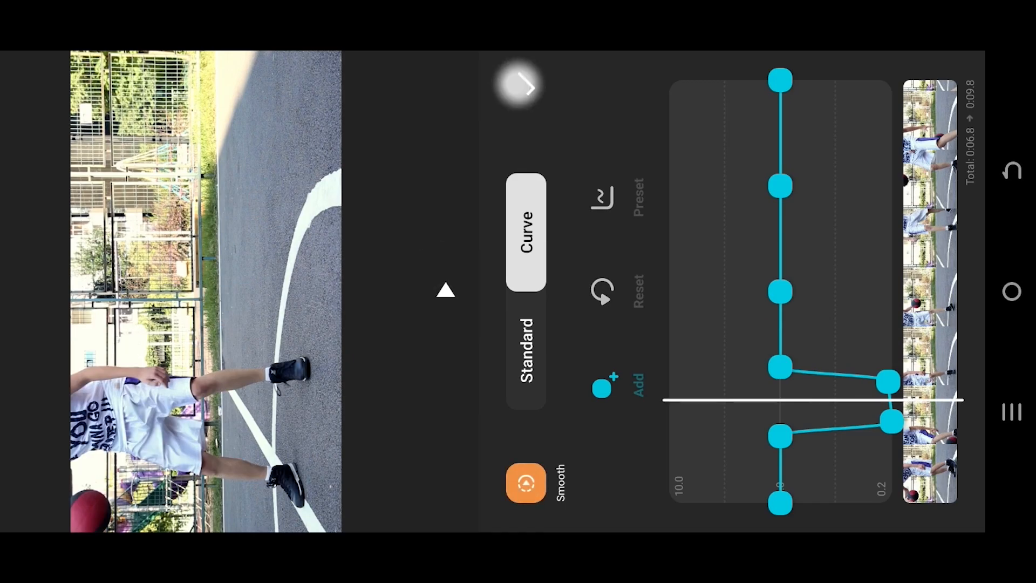
left_click(523, 86)
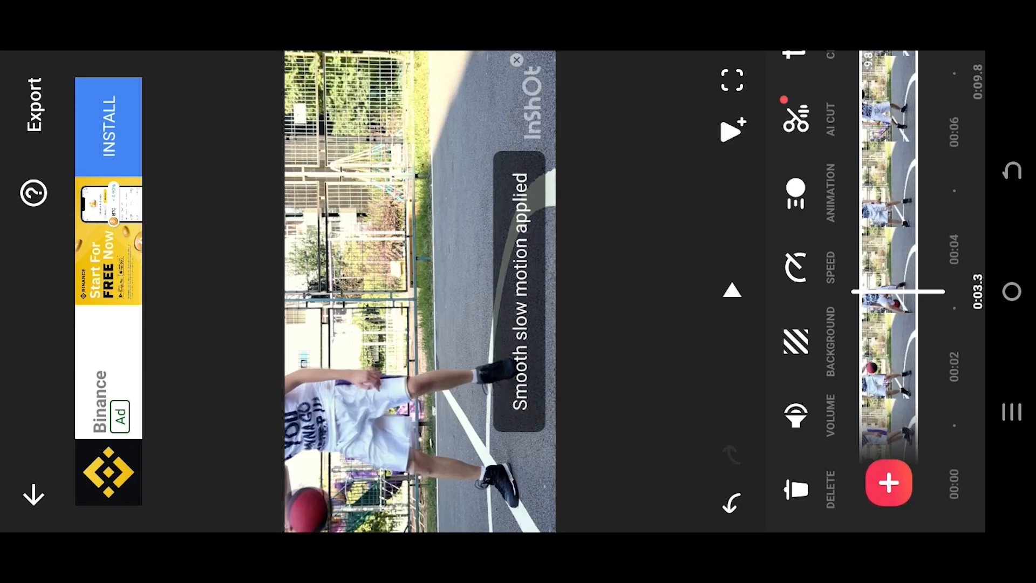
left_click(732, 131)
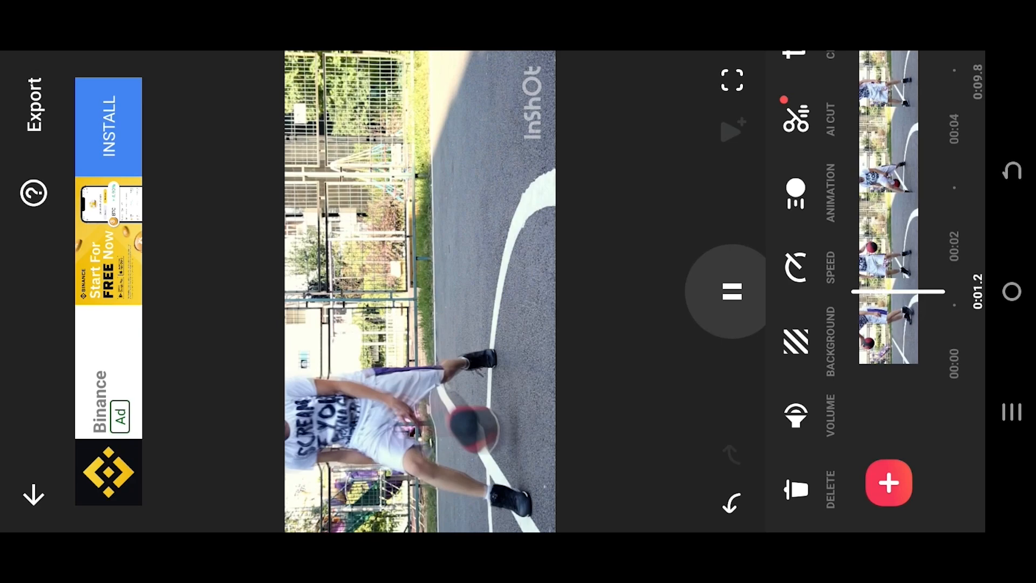